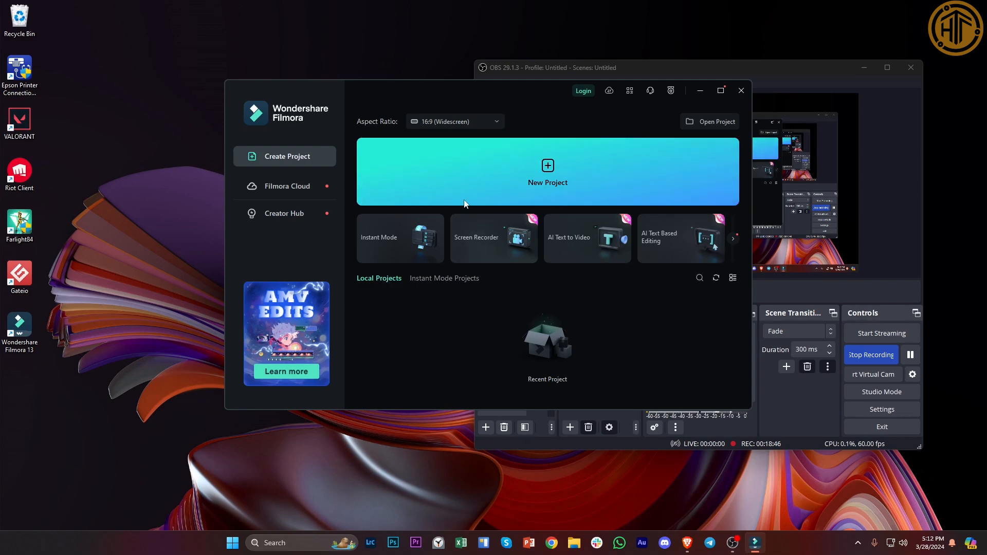
- Start a new blank Filmora project from the launcher
{"action": "left_click", "coordinate": [547, 171]}
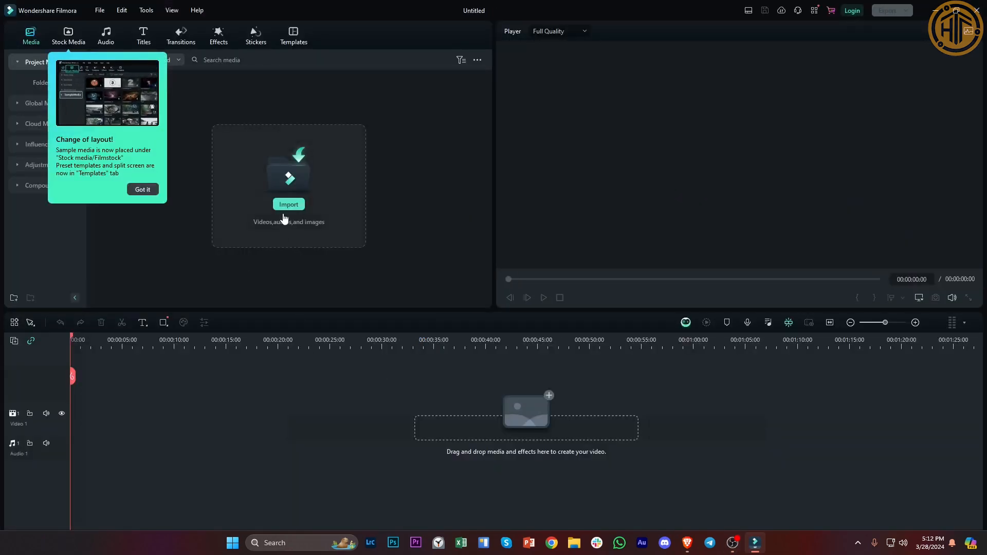
{"action": "left_click", "coordinate": [288, 204]}
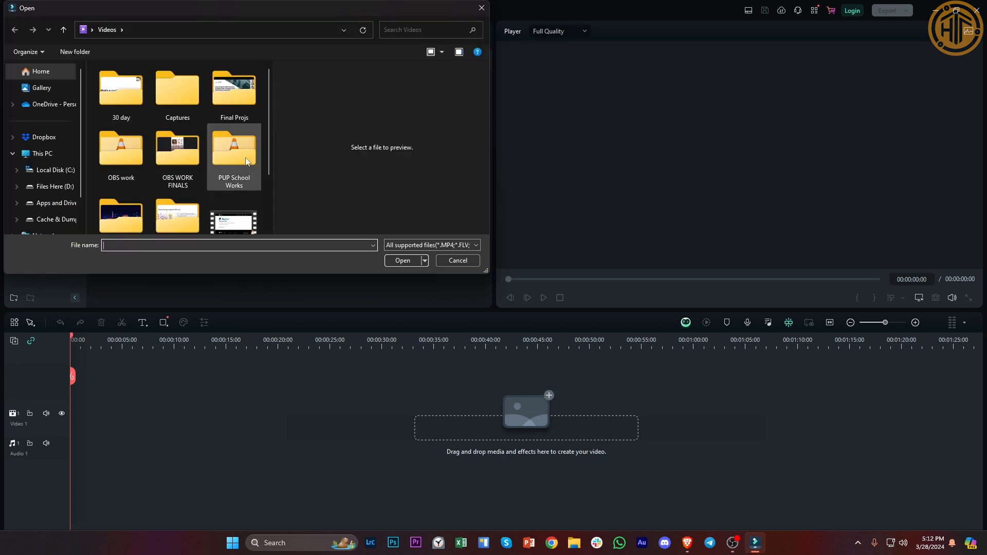
{"action": "mouse_move", "coordinate": [234, 221]}
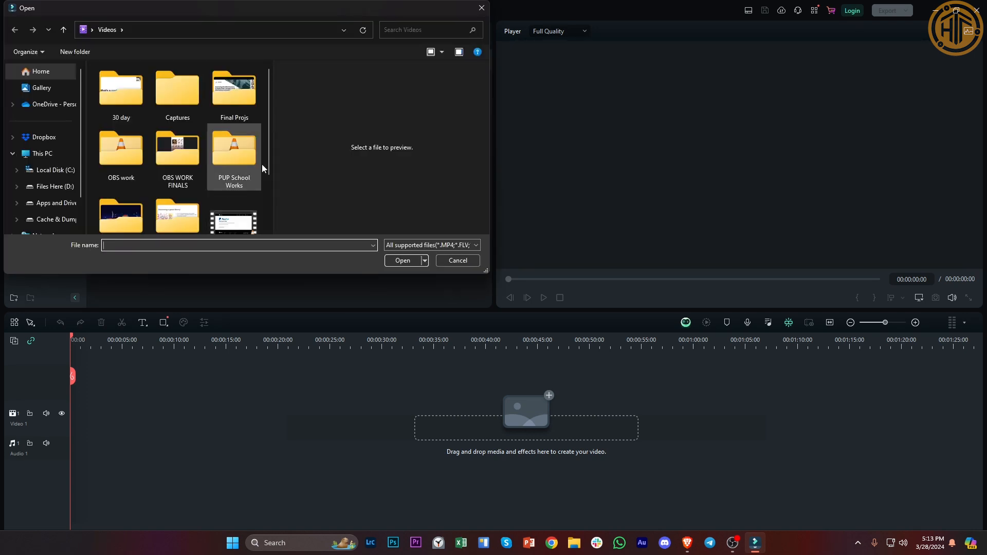
{"action": "double_click", "coordinate": [233, 151]}
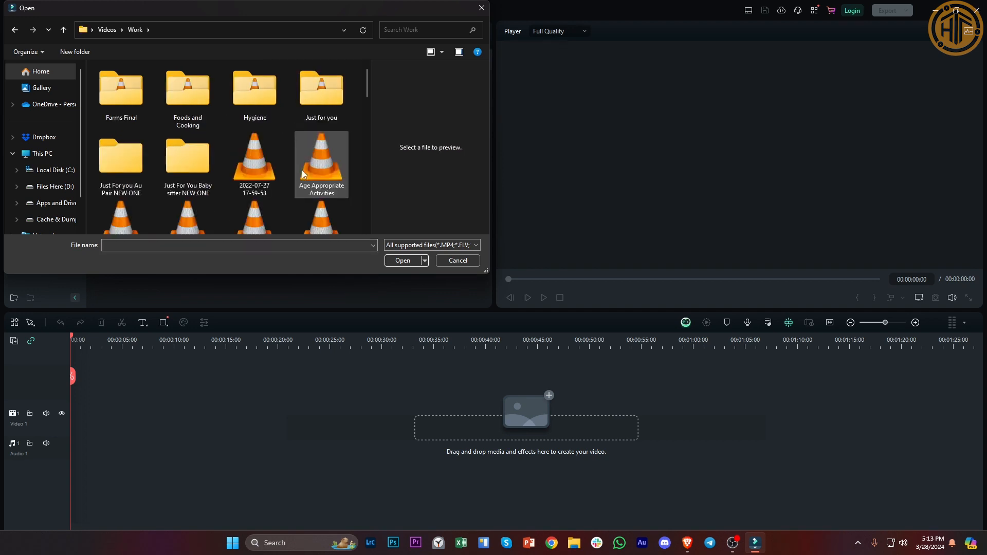
{"action": "left_click", "coordinate": [254, 157]}
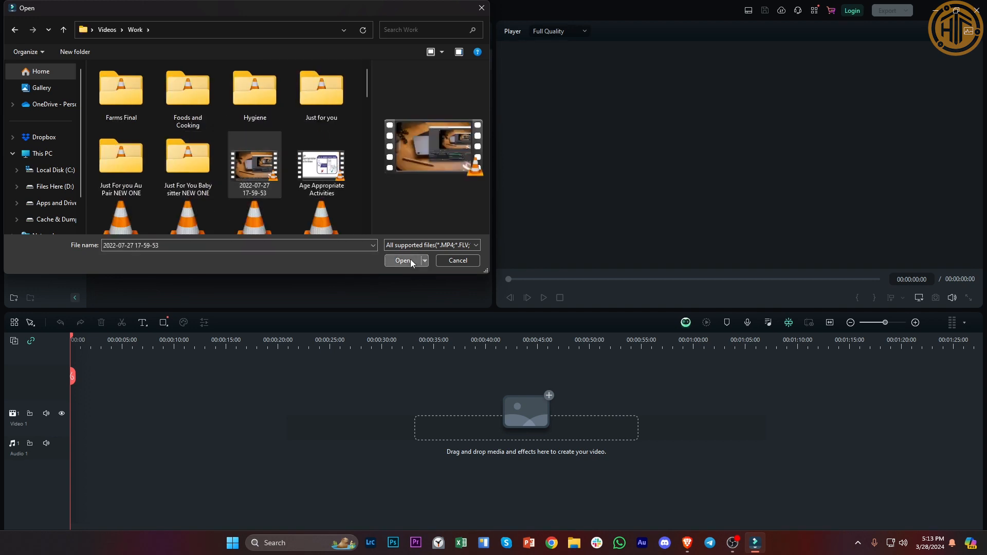
{"action": "left_click", "coordinate": [402, 261]}
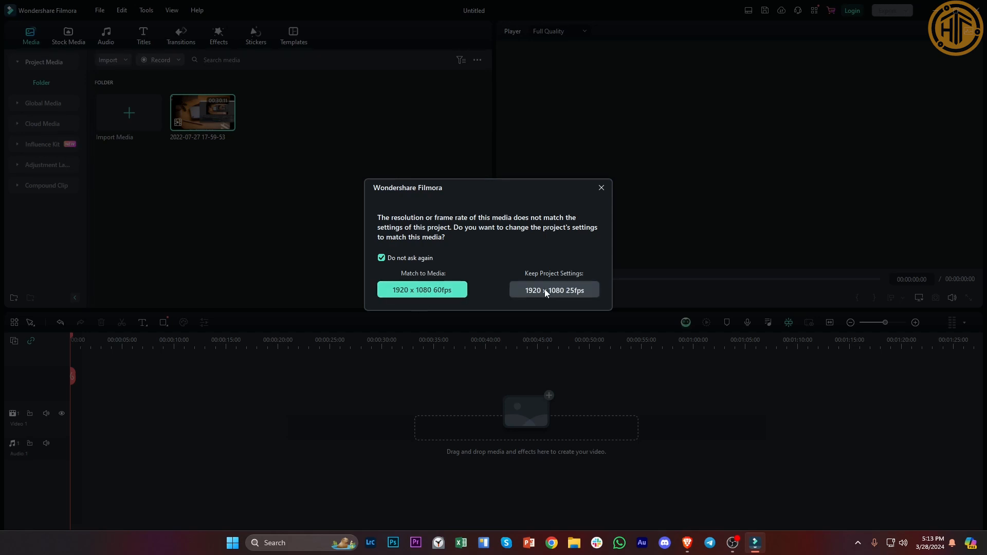
- Keep the current project settings for the imported clip
{"action": "left_click", "coordinate": [553, 290]}
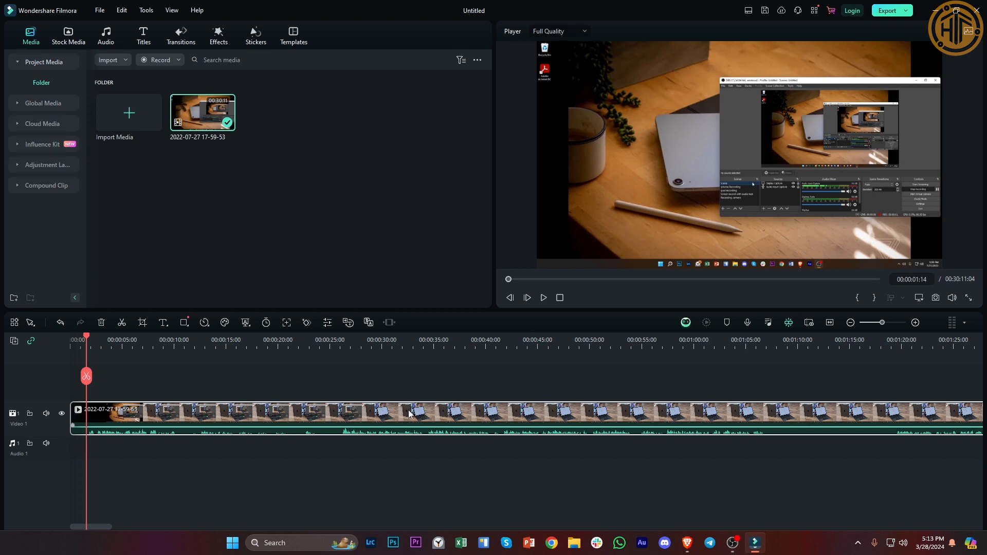
{"action": "mouse_move", "coordinate": [183, 279]}
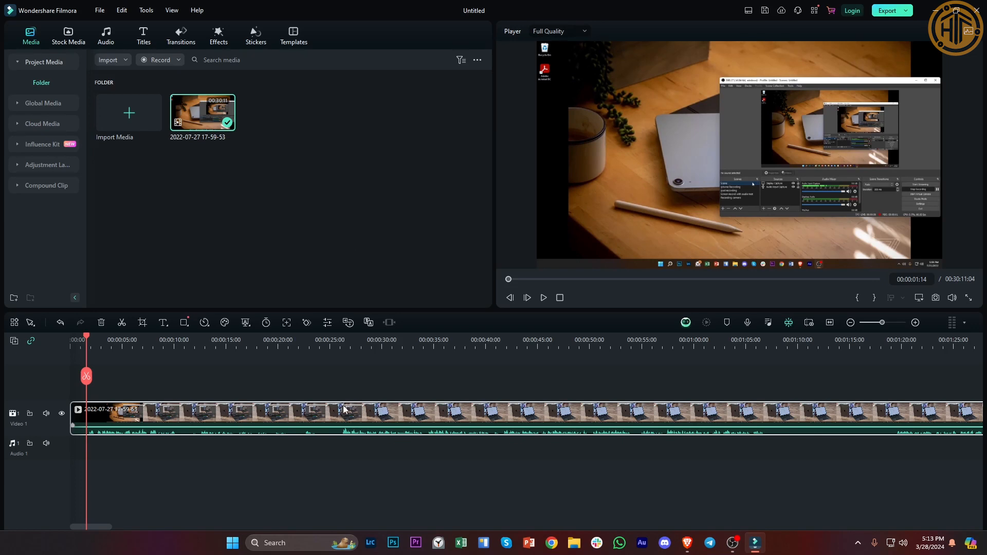
{"action": "mouse_move", "coordinate": [312, 428]}
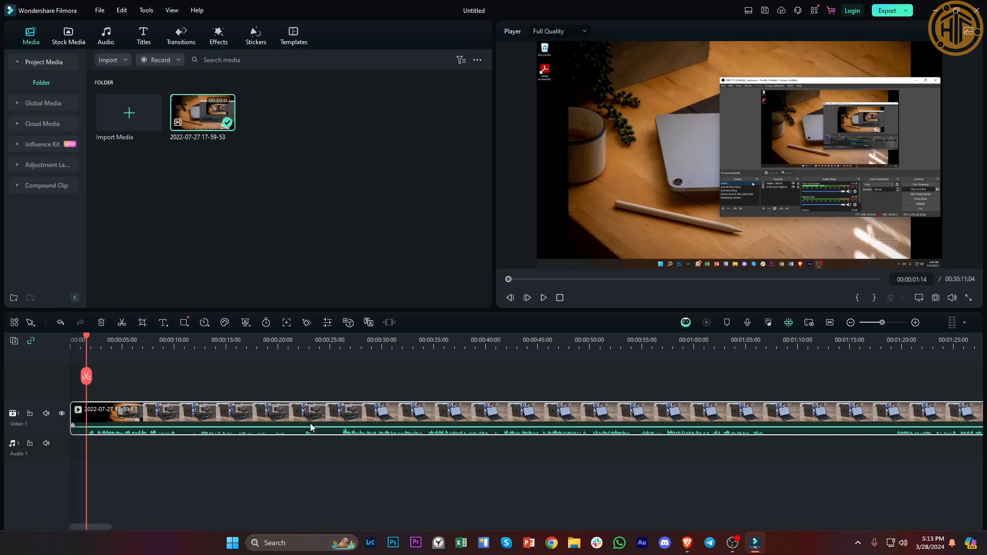
{"action": "mouse_move", "coordinate": [225, 414]}
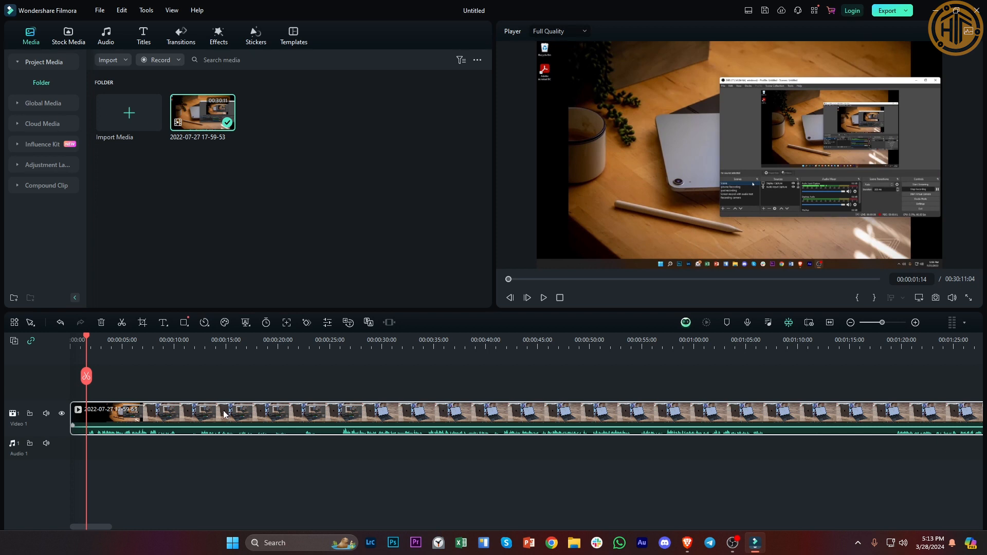
{"action": "mouse_move", "coordinate": [345, 393]}
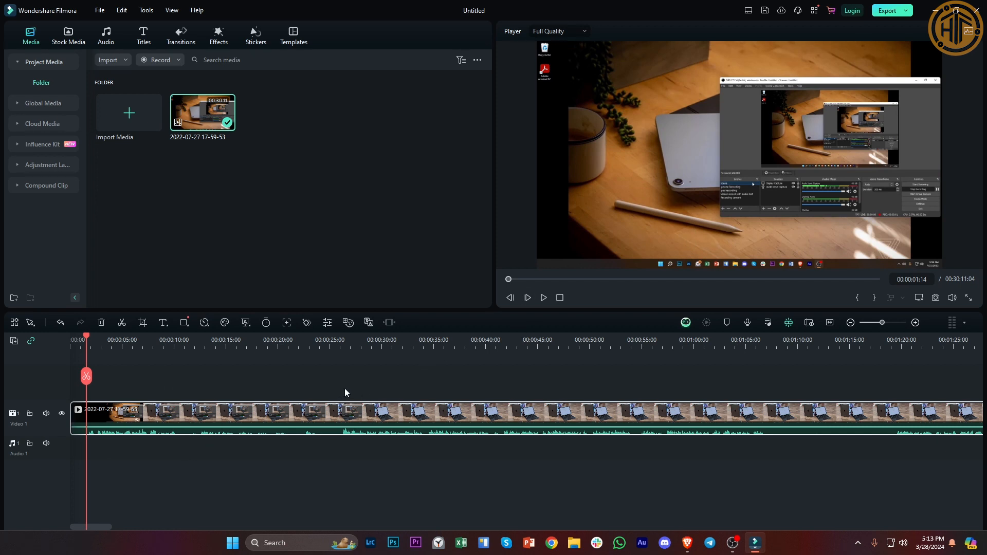
{"action": "mouse_move", "coordinate": [482, 425]}
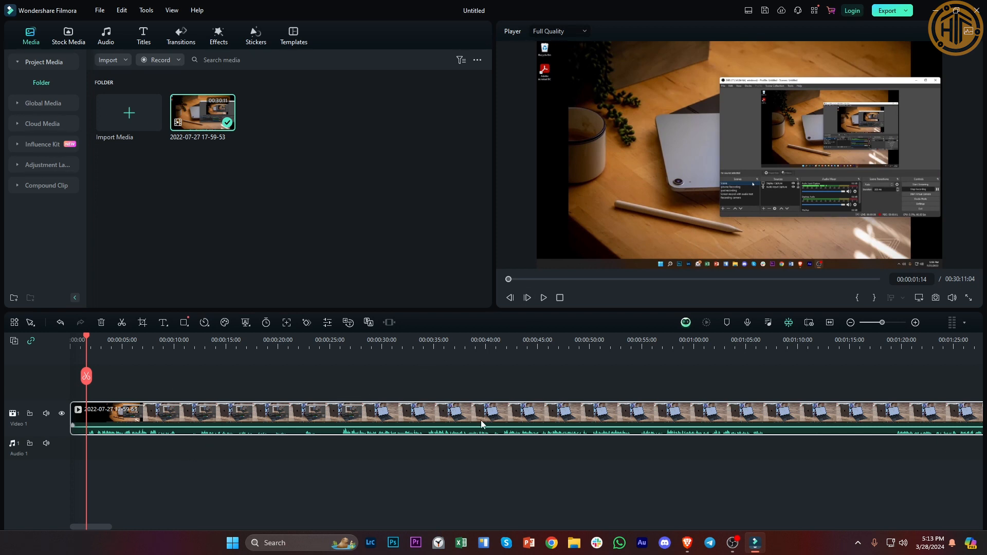
{"action": "mouse_move", "coordinate": [24, 423]}
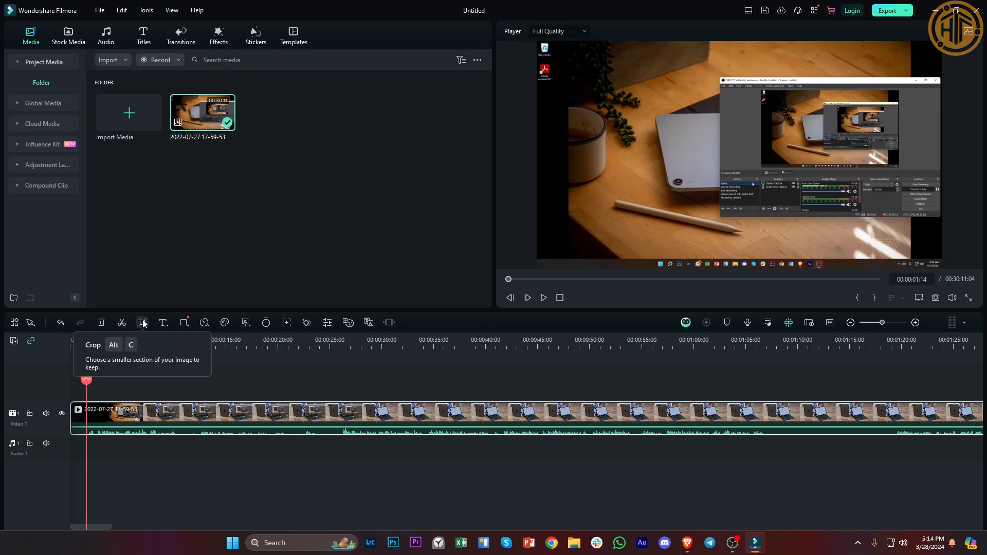
- Crop the timeline clip to a 1642 by 924 area positioned over the frame
{"action": "left_click", "coordinate": [143, 322]}
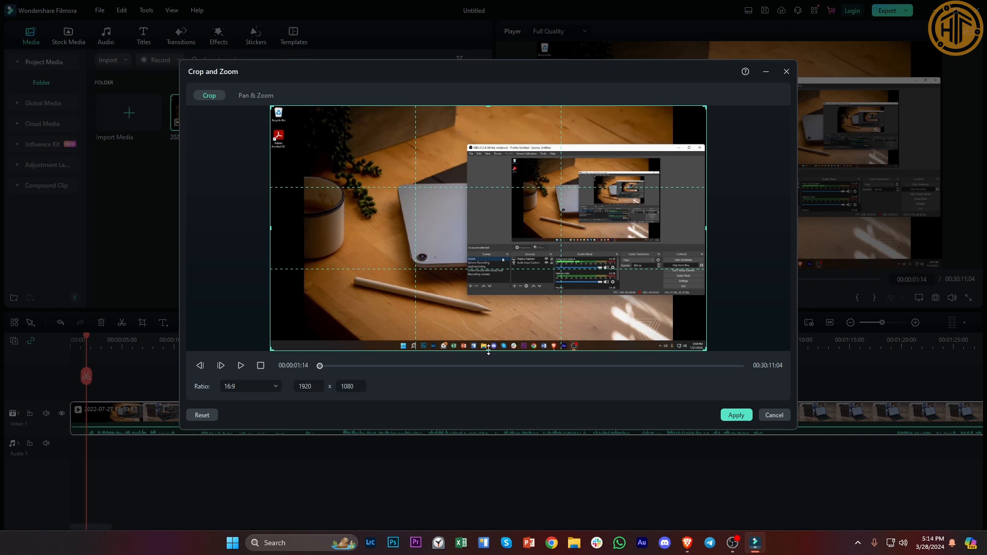
{"action": "left_click_drag", "start_coordinate": [487, 350], "coordinate": [488, 313]}
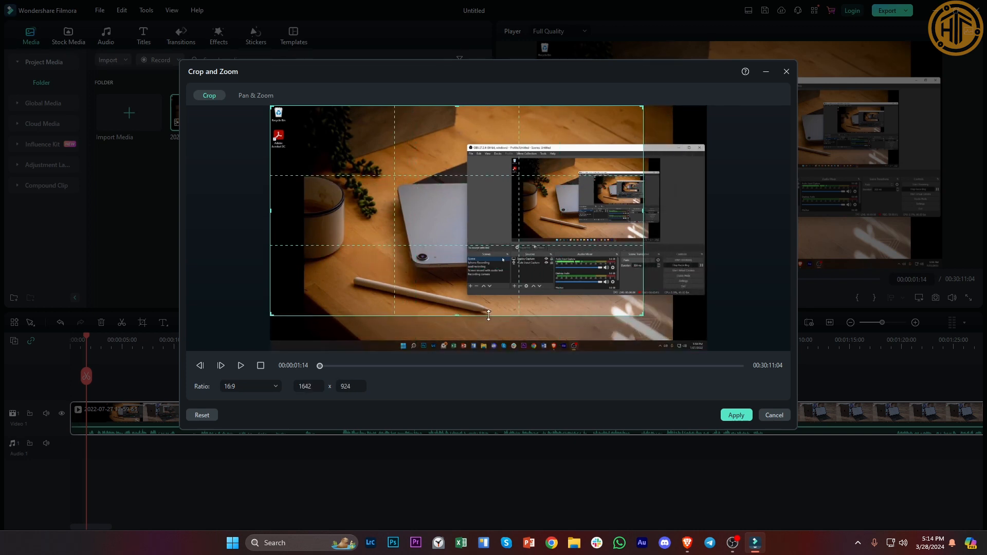
{"action": "left_click_drag", "start_coordinate": [489, 316], "coordinate": [498, 293]}
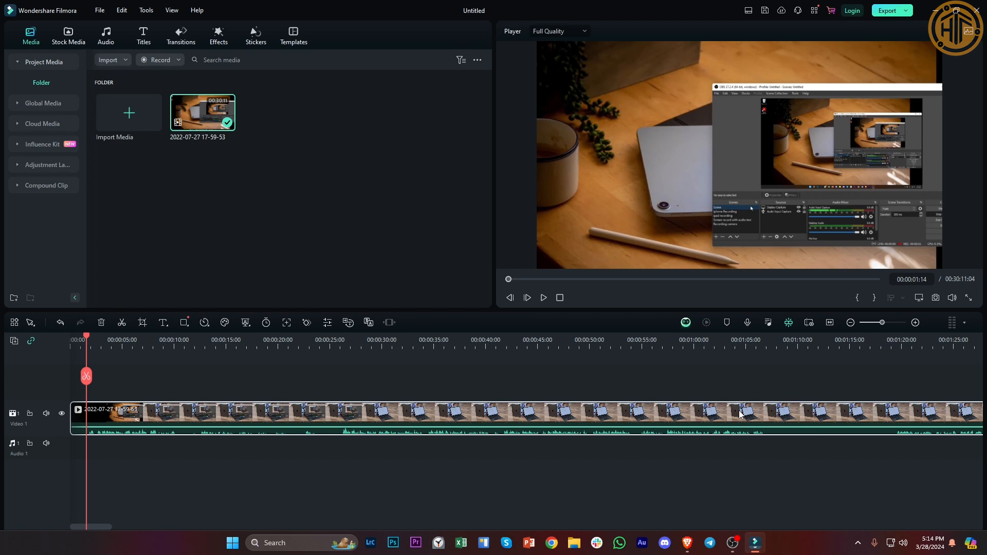
{"action": "mouse_move", "coordinate": [679, 353]}
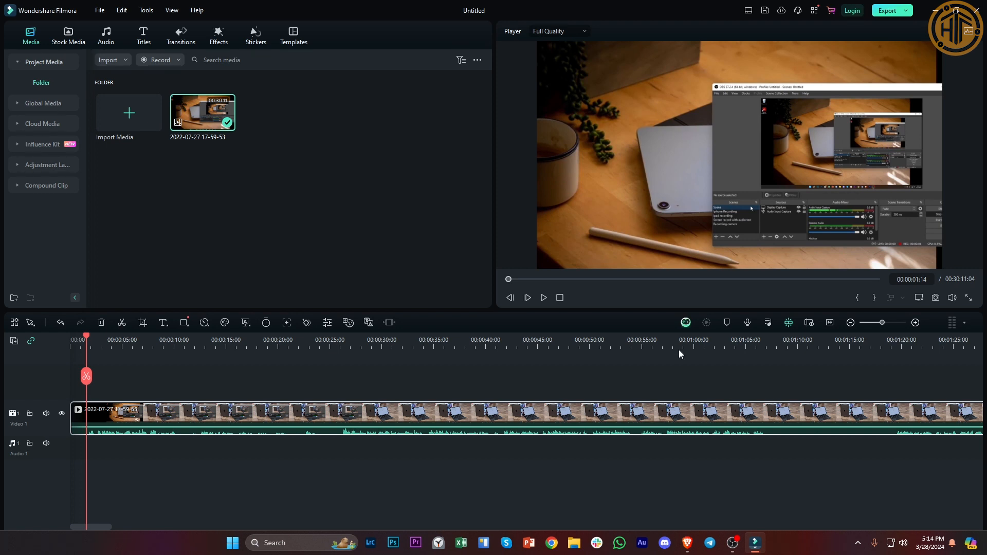
{"action": "mouse_move", "coordinate": [130, 365]}
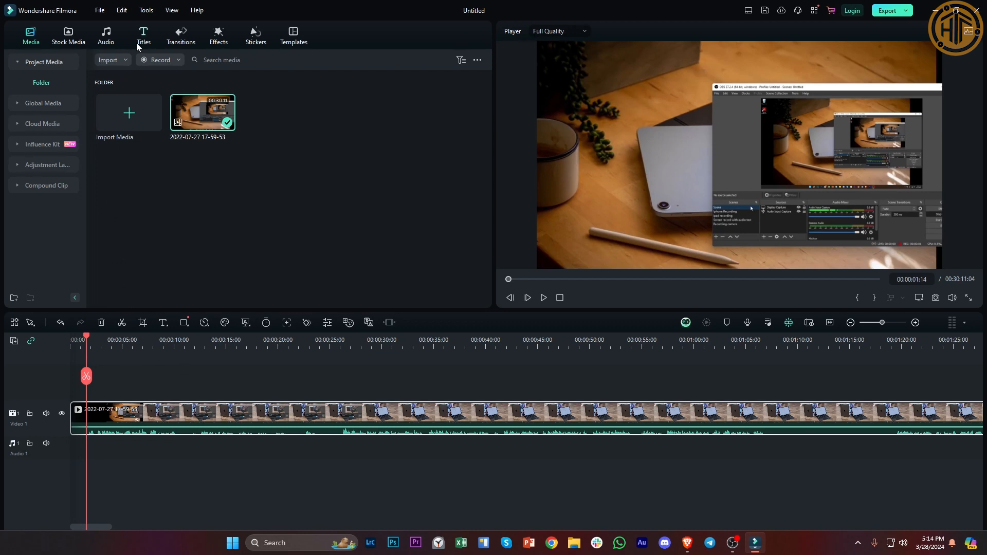
- Show the Titles template library in the media panel
{"action": "left_click", "coordinate": [144, 35]}
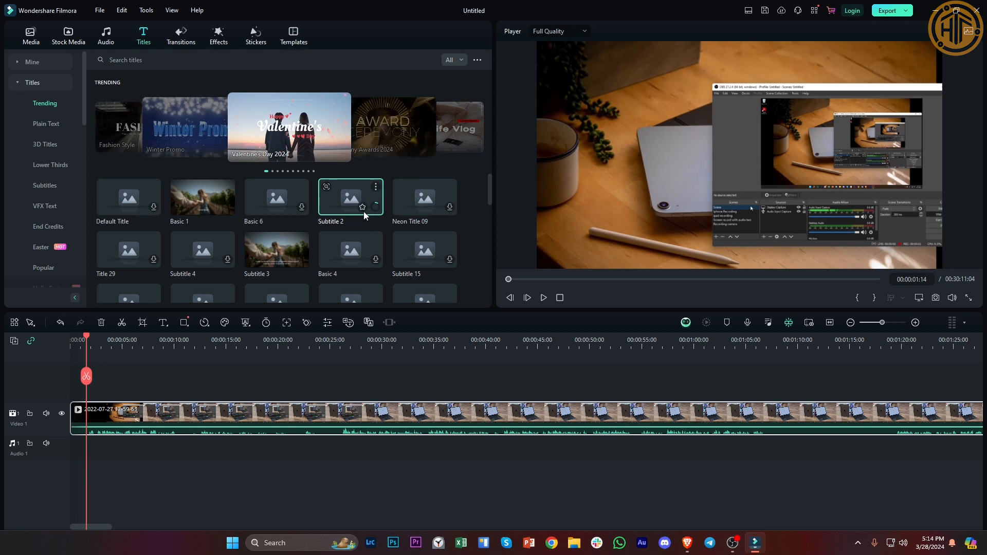
{"action": "mouse_move", "coordinate": [360, 210]}
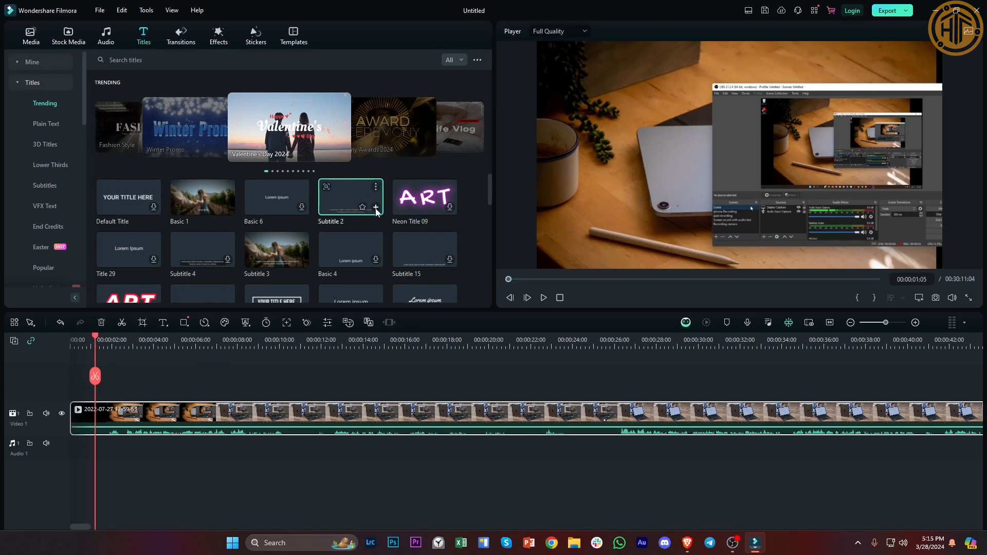
- Add the Subtitle 2 title to the timeline and open it for editing
{"action": "left_click", "coordinate": [375, 207]}
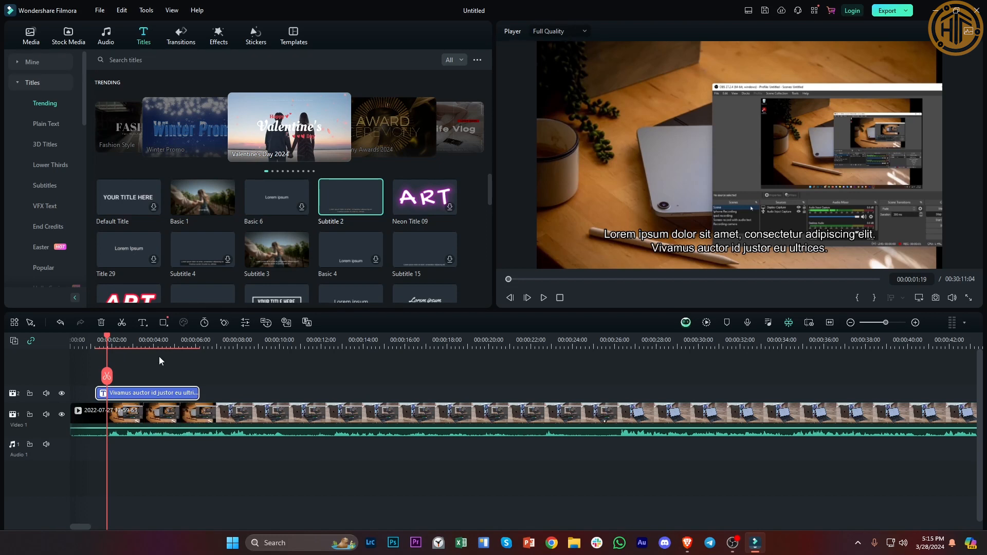
{"action": "mouse_move", "coordinate": [137, 376]}
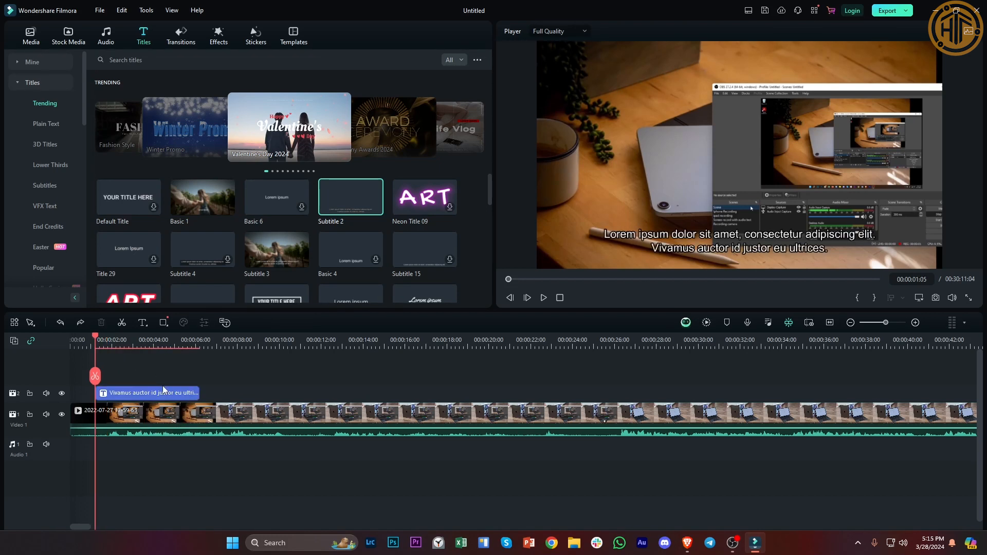
{"action": "double_click", "coordinate": [149, 392]}
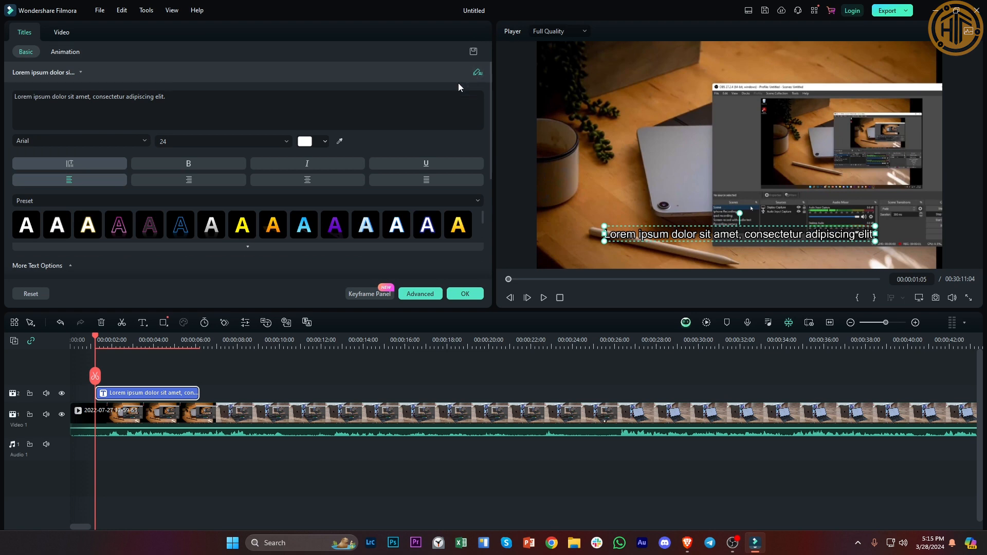
- Activate the subtitle's Lorem ipsum placeholder text for typing
{"action": "left_click", "coordinate": [211, 110]}
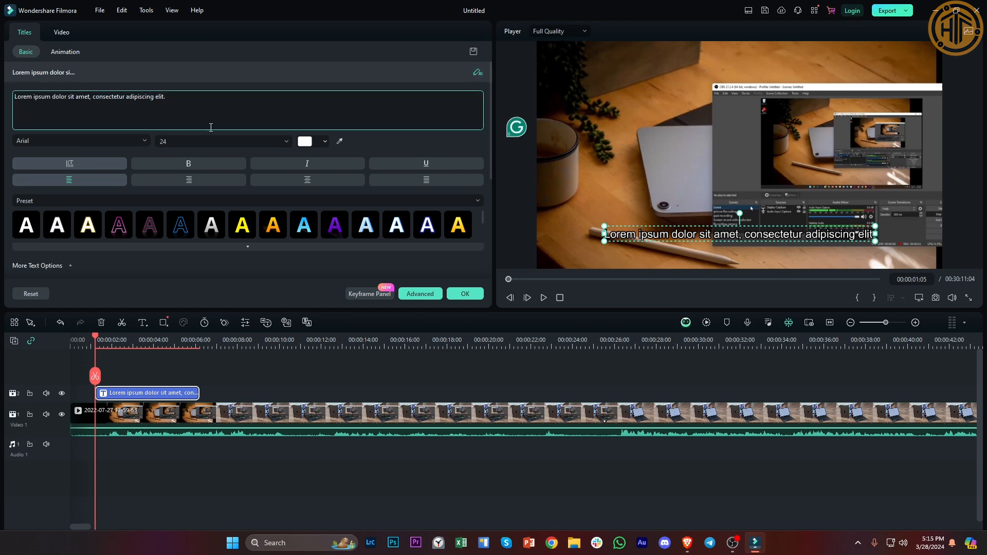